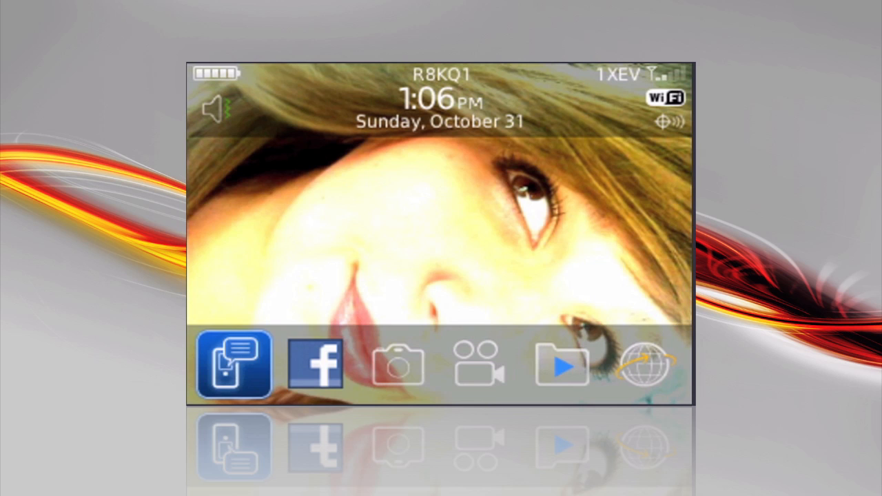
- Show the full grid of installed applications from the home screen
click(562, 363)
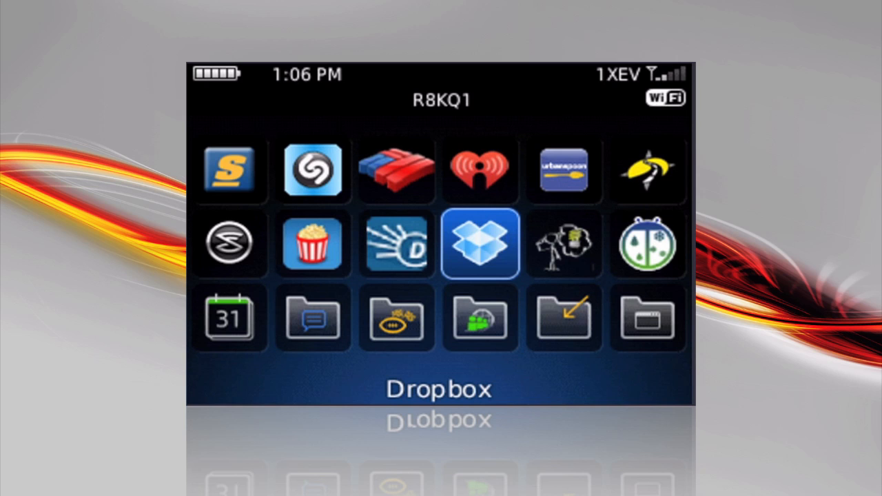
- Launch Dropbox and scroll down the My Dropbox file list
click(480, 243)
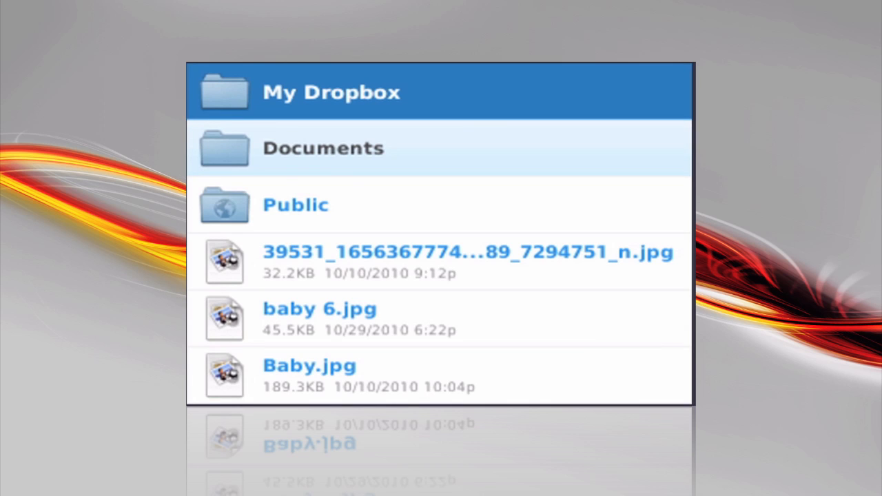
scroll(down, 3)
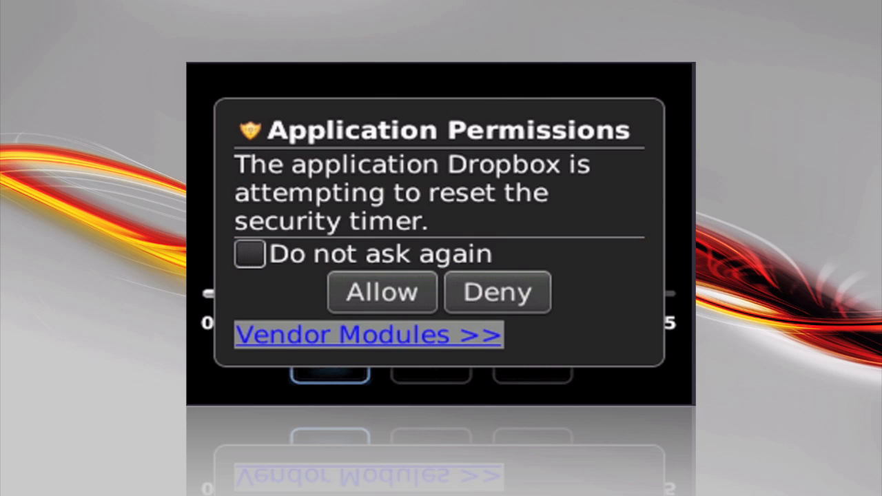
- Allow the security-timer permission and use the player controls during the 02:35 track
click(250, 254)
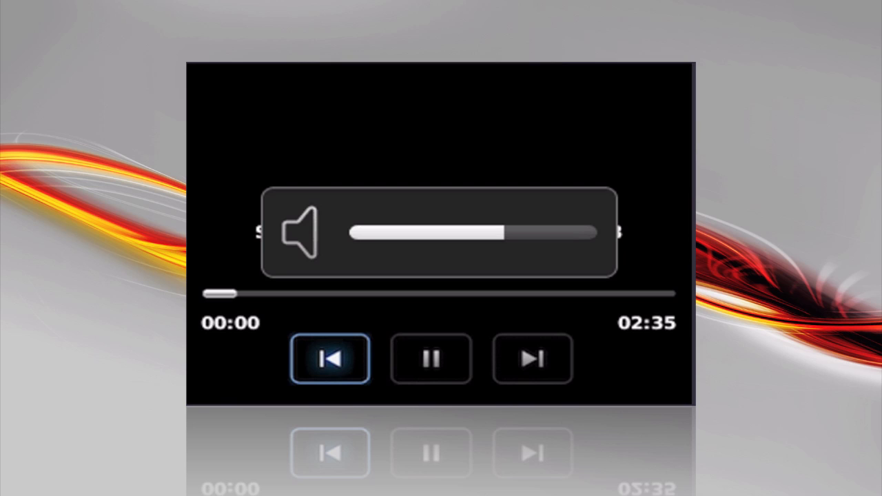
click(532, 358)
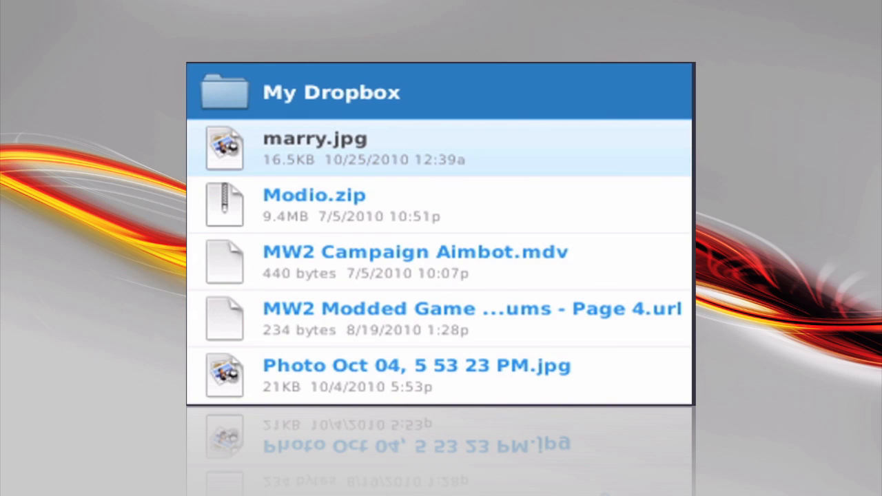
- Scroll the My Dropbox list, then open the Documents folder
scroll(down, 3)
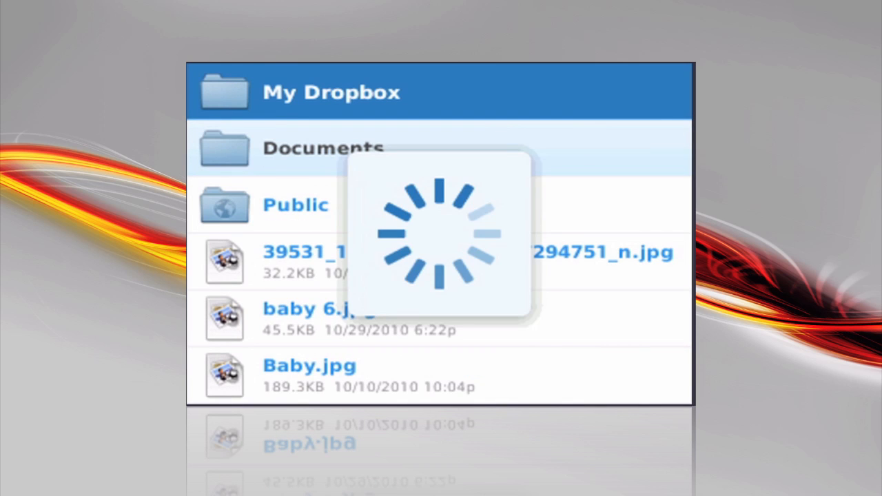
click(324, 148)
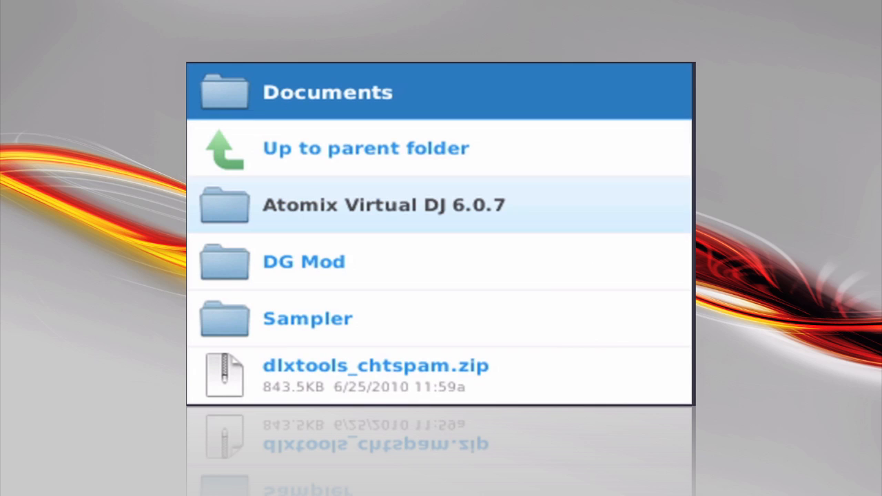
- Go up from Documents to the My Dropbox root folder
click(365, 148)
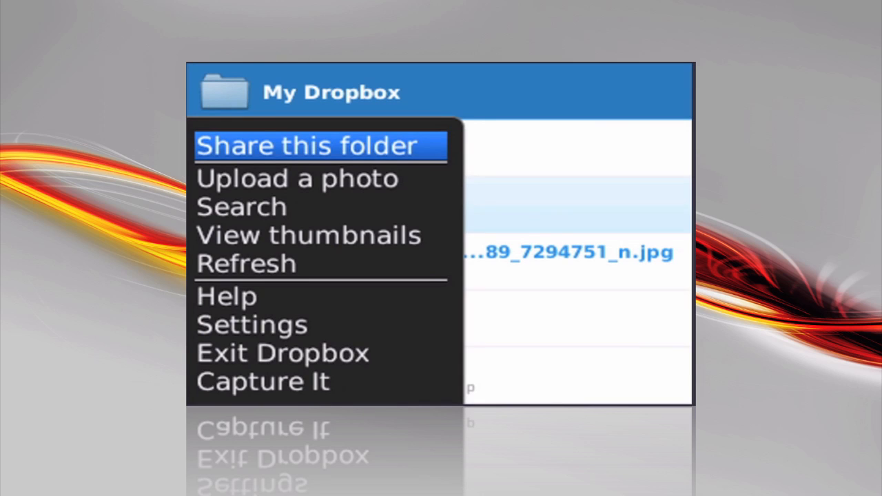
mouse_move(298, 178)
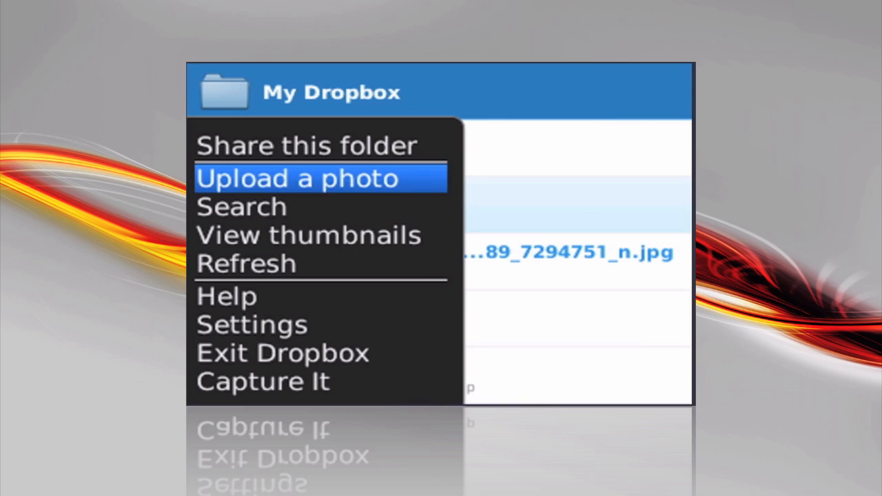
- Start uploading a newly taken photo and dismiss the camera warning
click(299, 178)
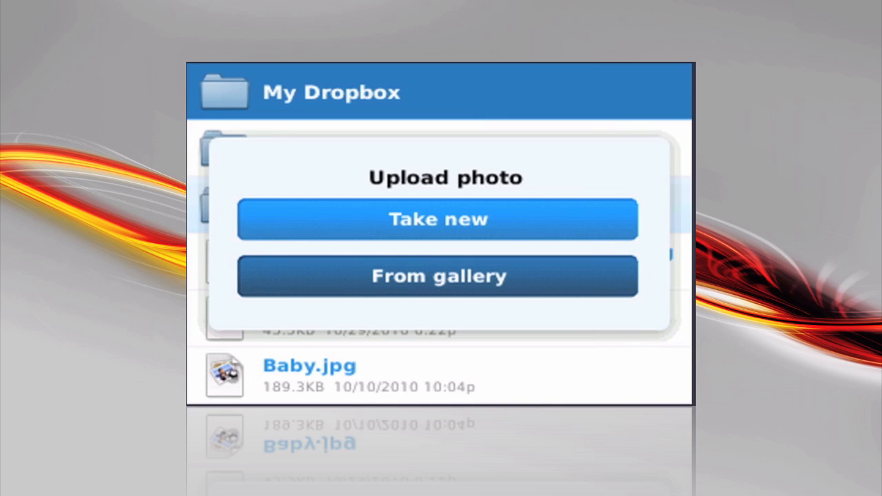
click(438, 219)
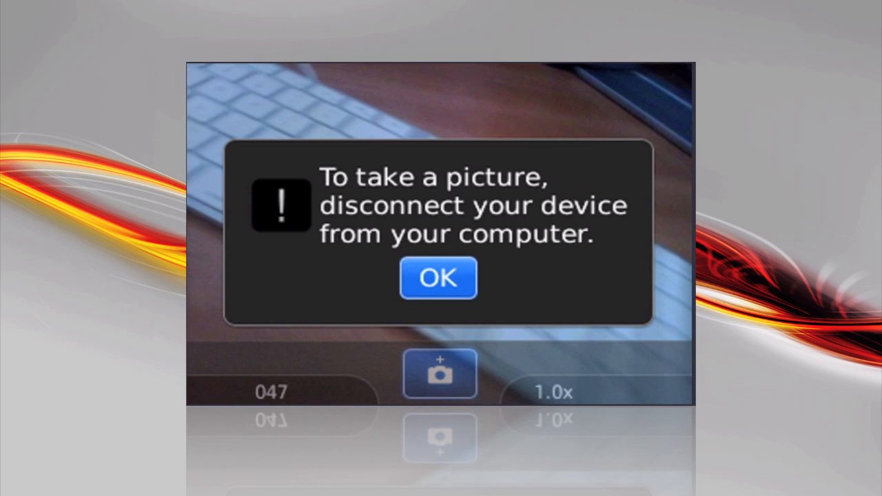
click(437, 277)
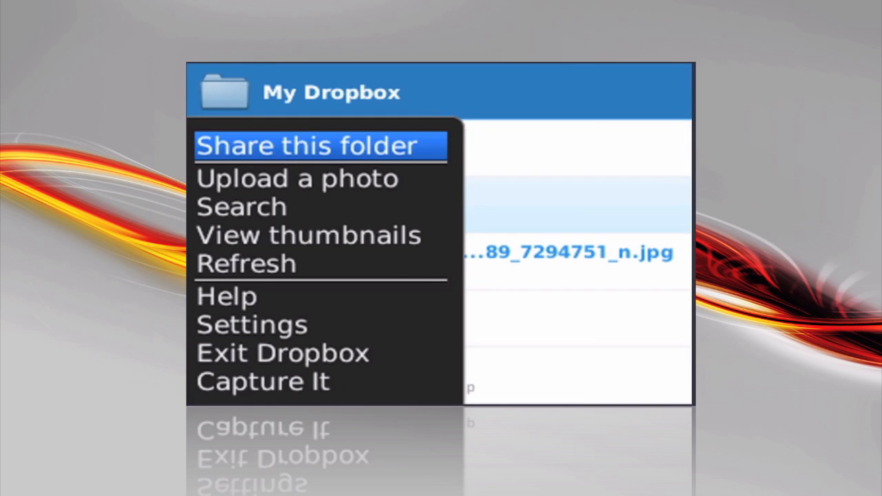
- Open Dropbox Settings showing 17.7% of 2.0GB used
click(251, 325)
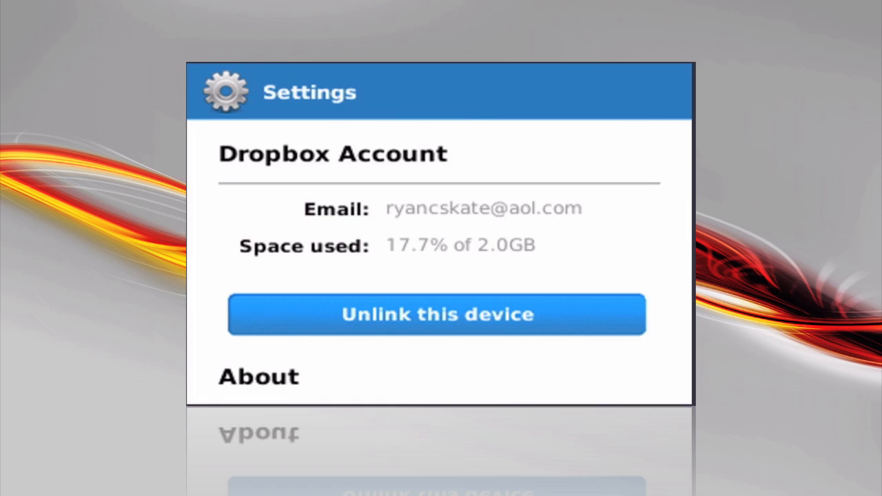